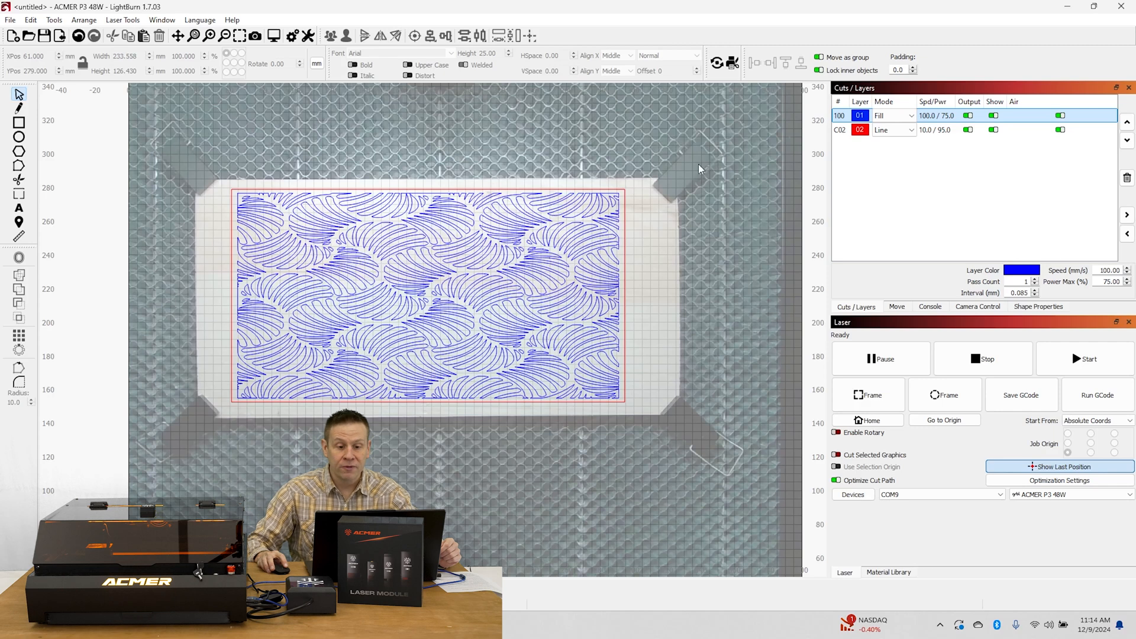
pyautogui.moveTo(677, 429)
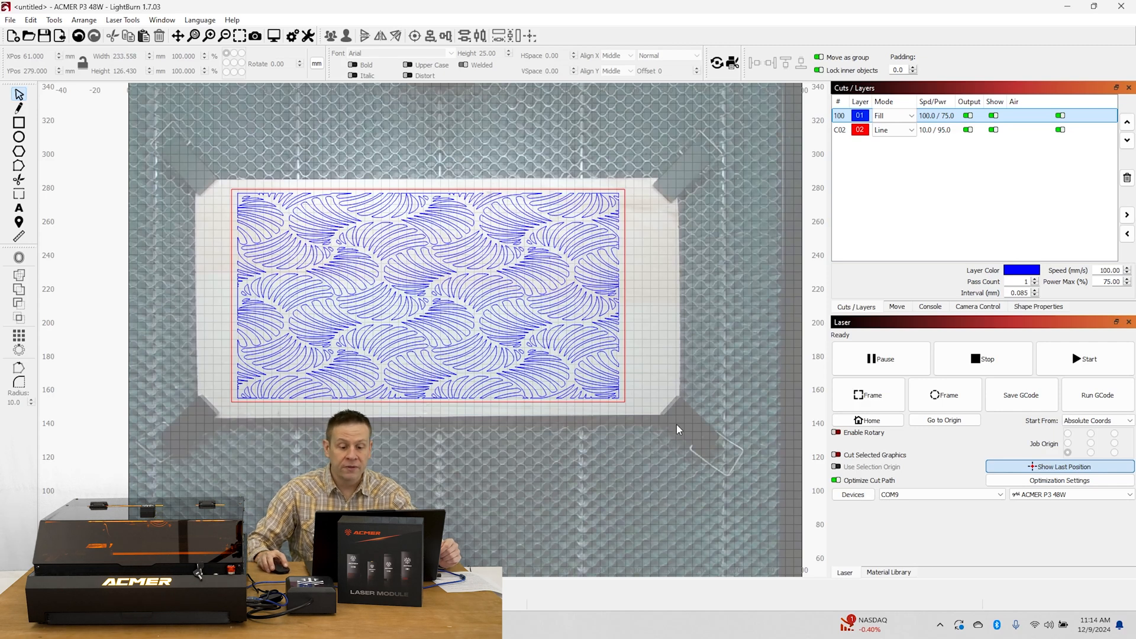
pyautogui.moveTo(174, 169)
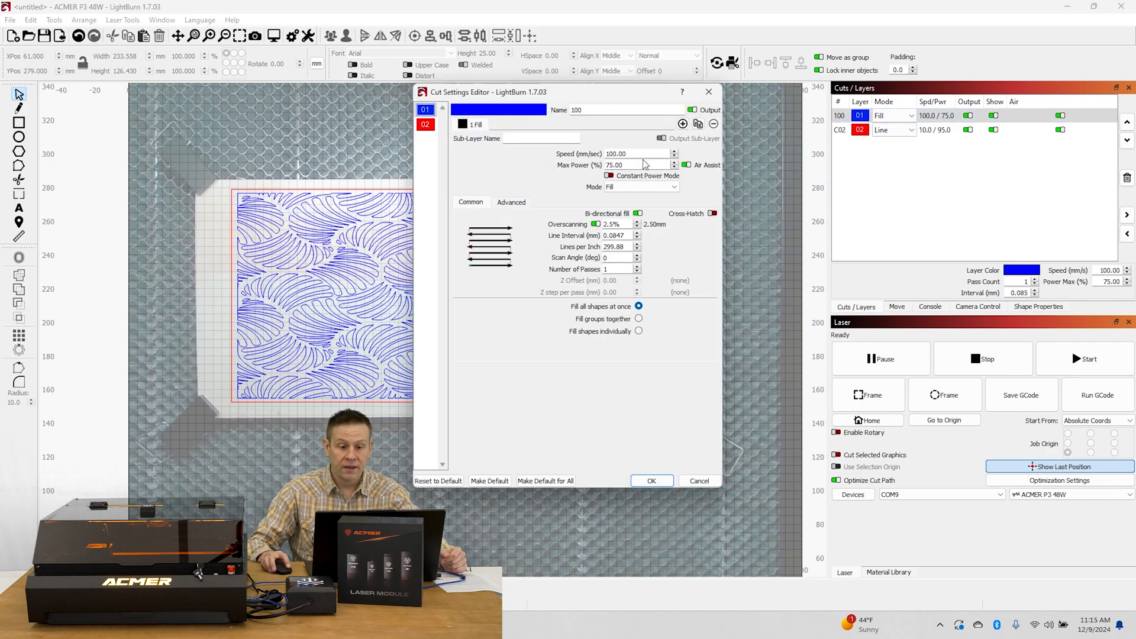
pyautogui.moveTo(630, 154)
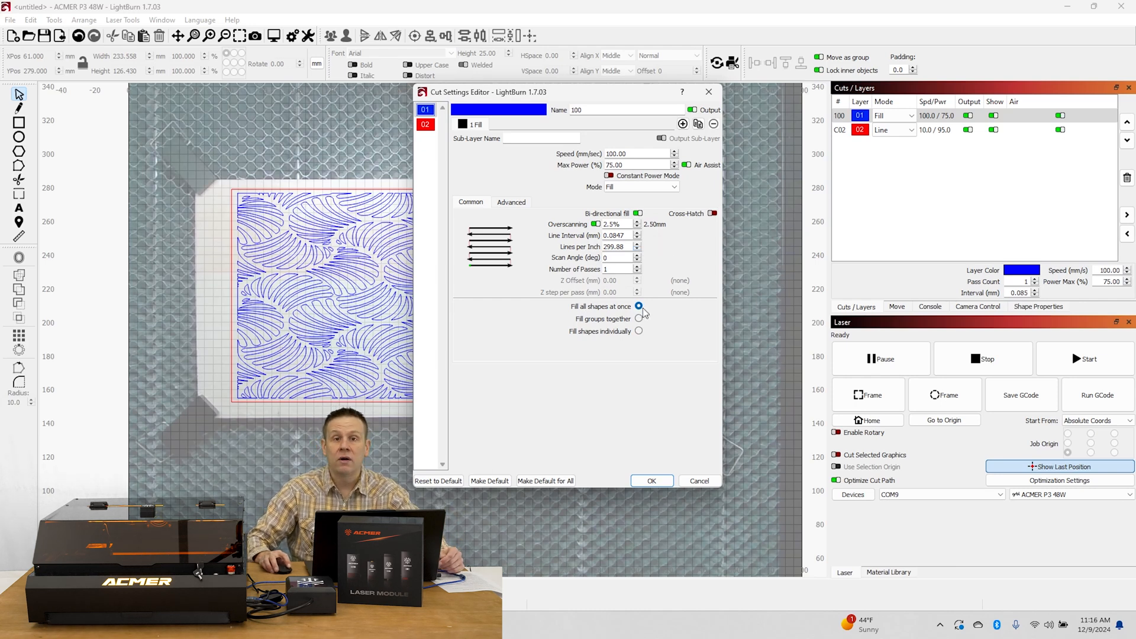
# Review the cut line and dog image layers' cut settings, leaving them unchanged.
pyautogui.click(639, 305)
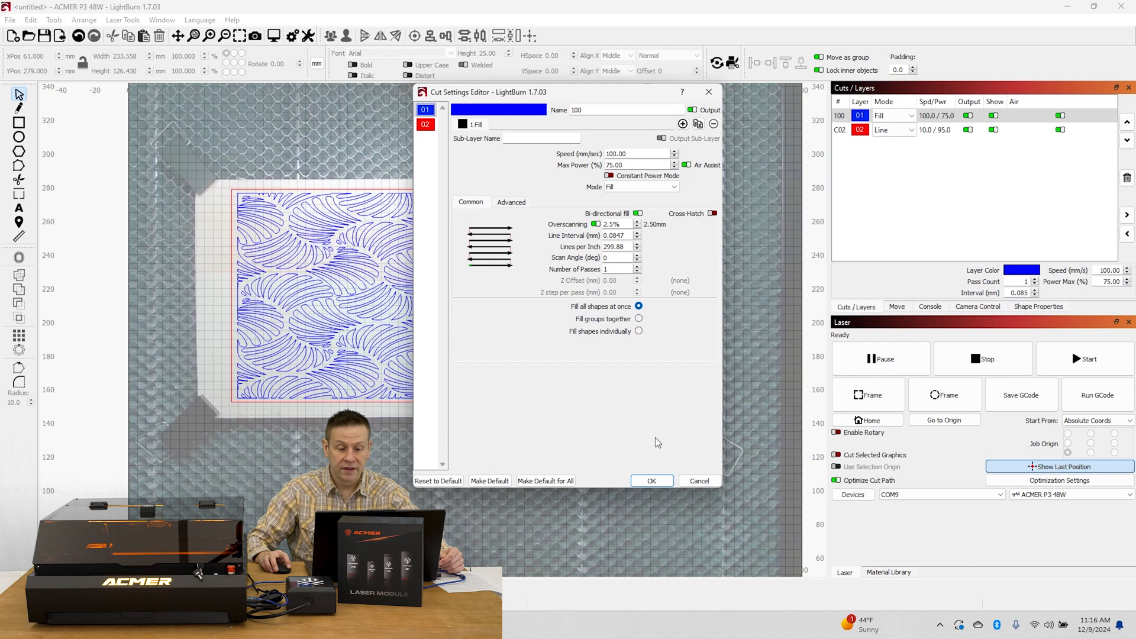
pyautogui.click(651, 481)
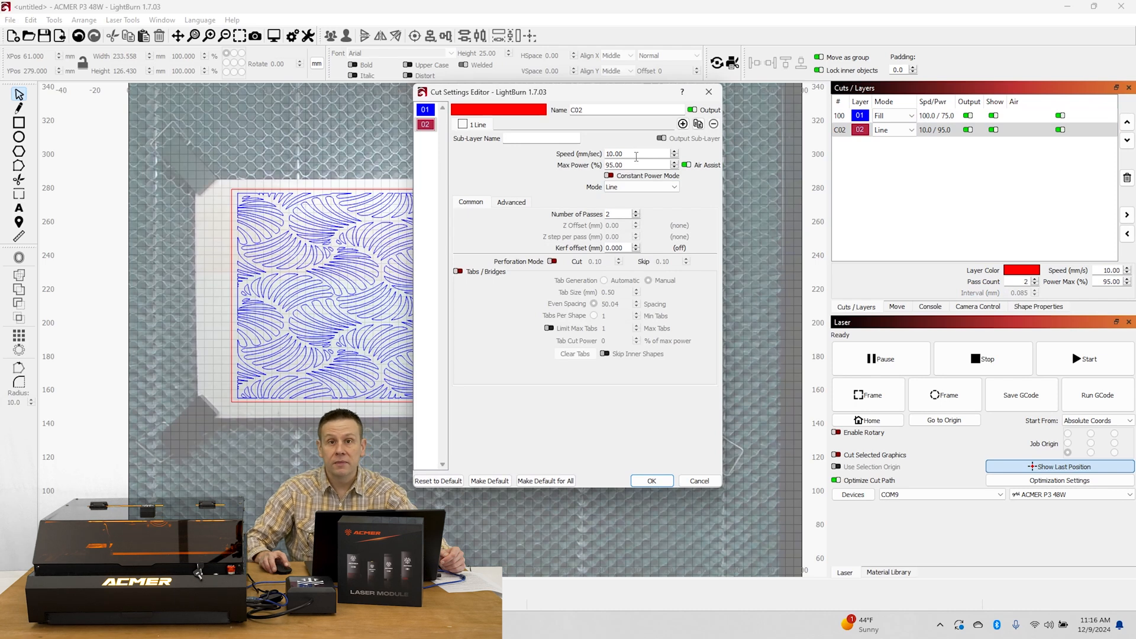
pyautogui.moveTo(606, 175)
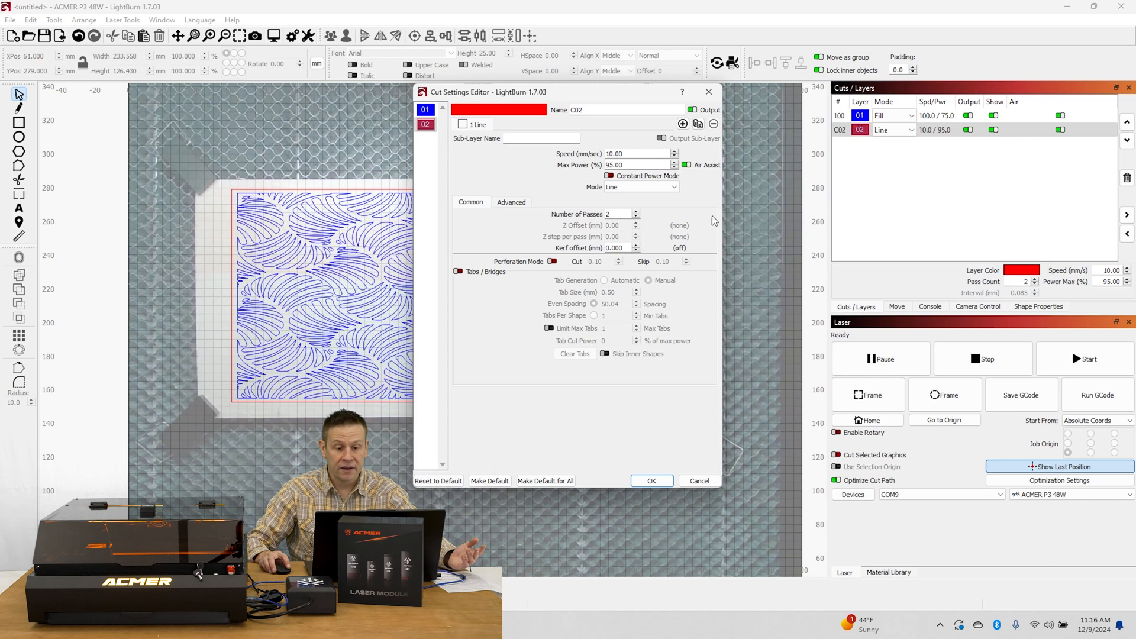
pyautogui.click(650, 482)
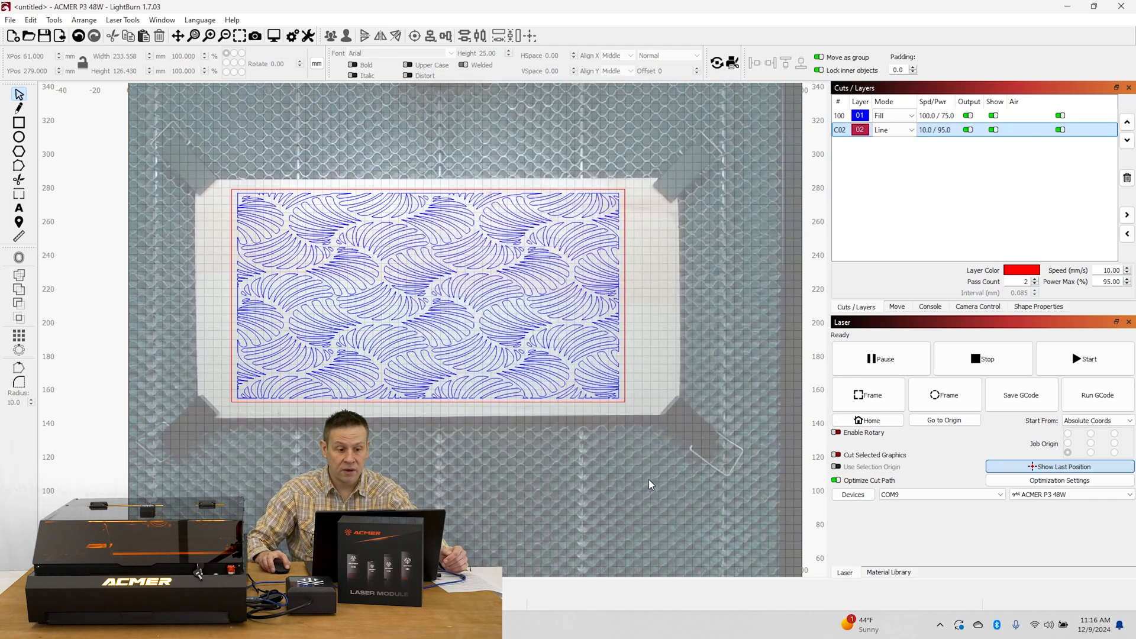
pyautogui.moveTo(640, 374)
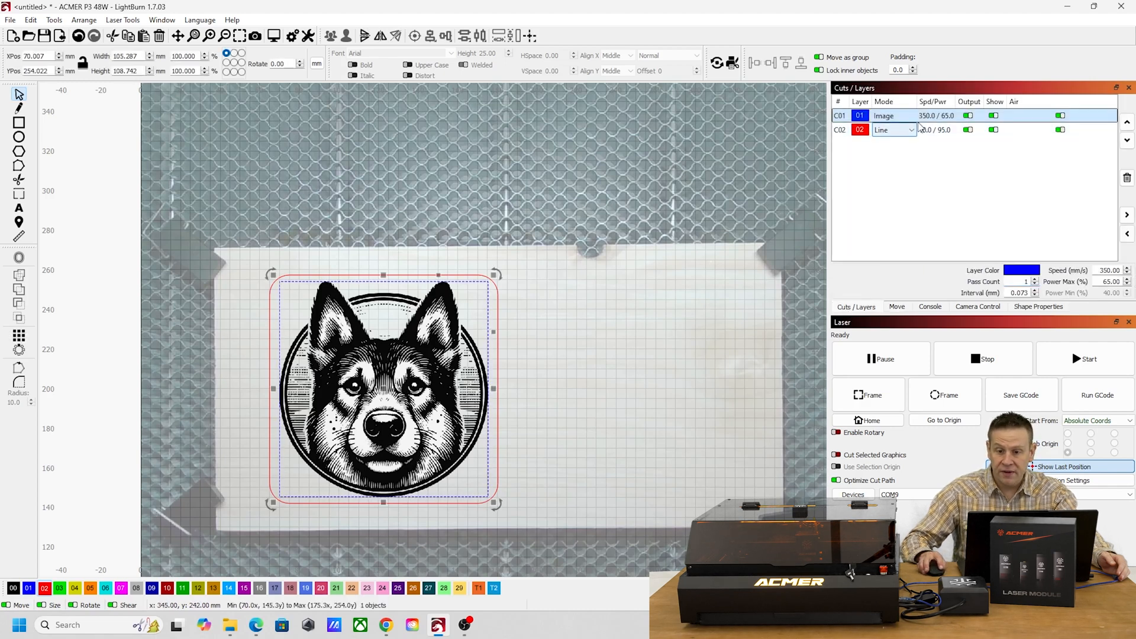
pyautogui.doubleClick(883, 115)
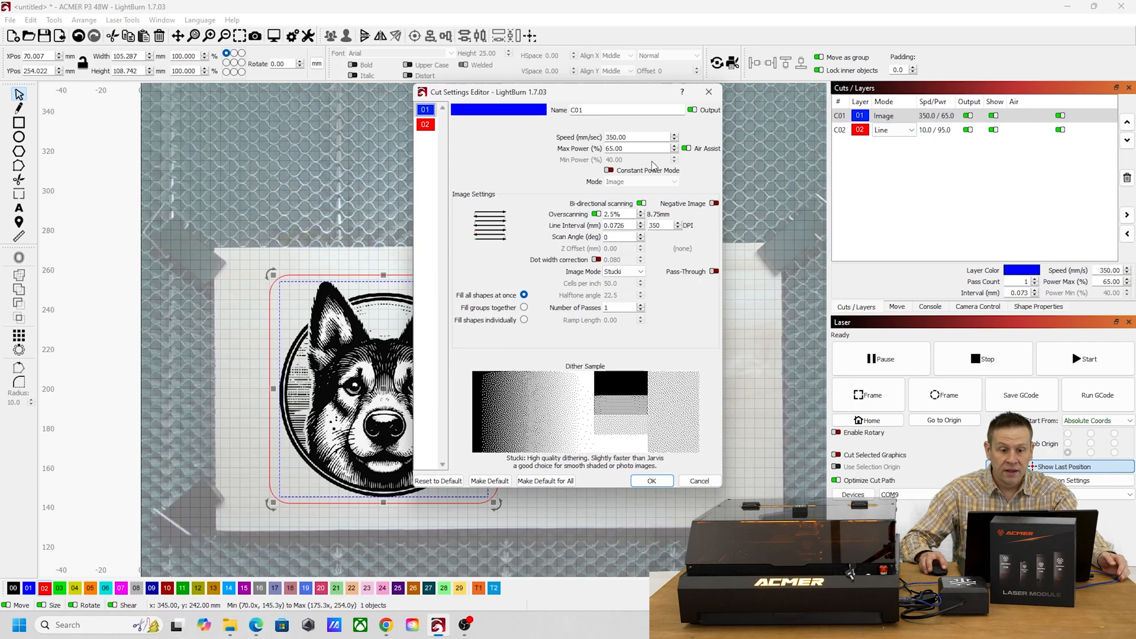
pyautogui.moveTo(637, 138)
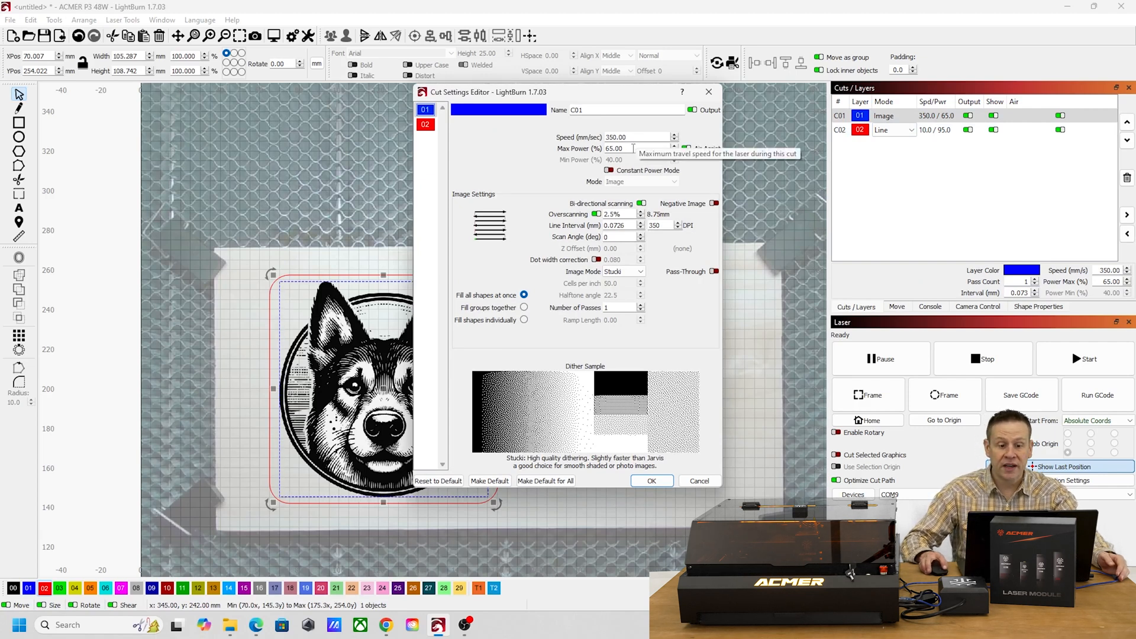
pyautogui.moveTo(631, 149)
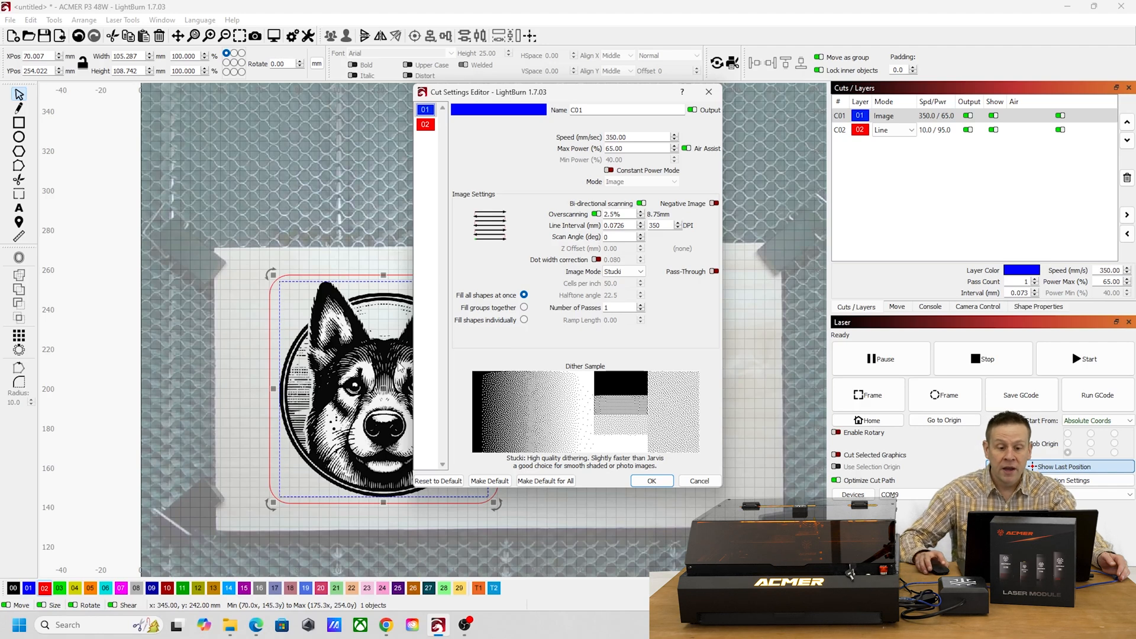
pyautogui.moveTo(611, 290)
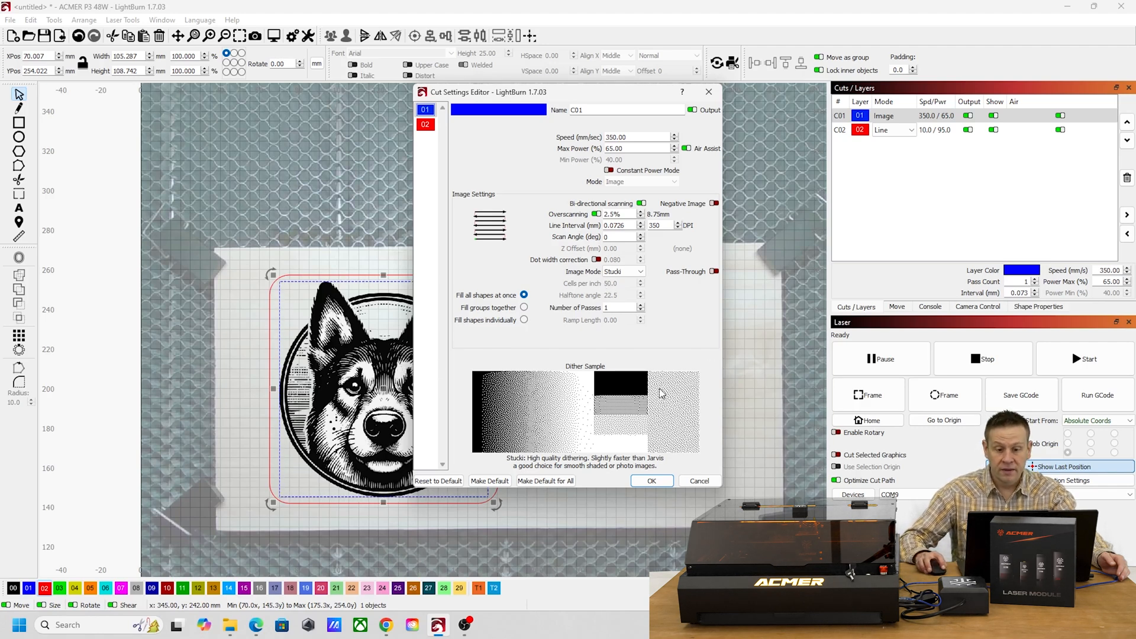
pyautogui.click(650, 481)
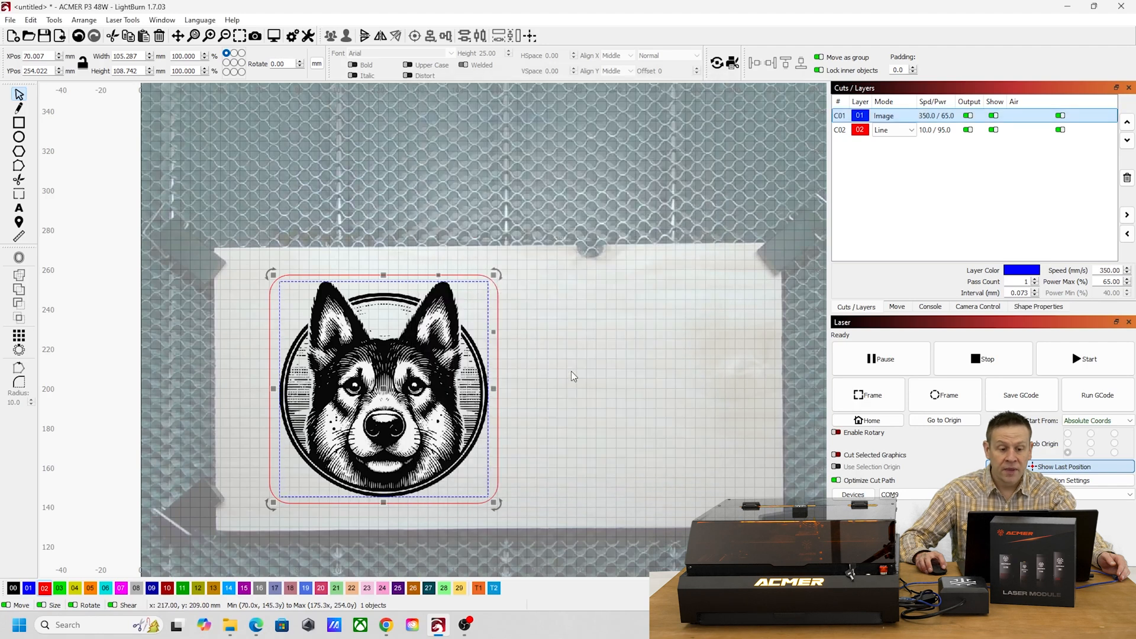
# Set the rounded-square cut outline layer to 3 passes at 10 mm/s and 95% power.
pyautogui.click(573, 375)
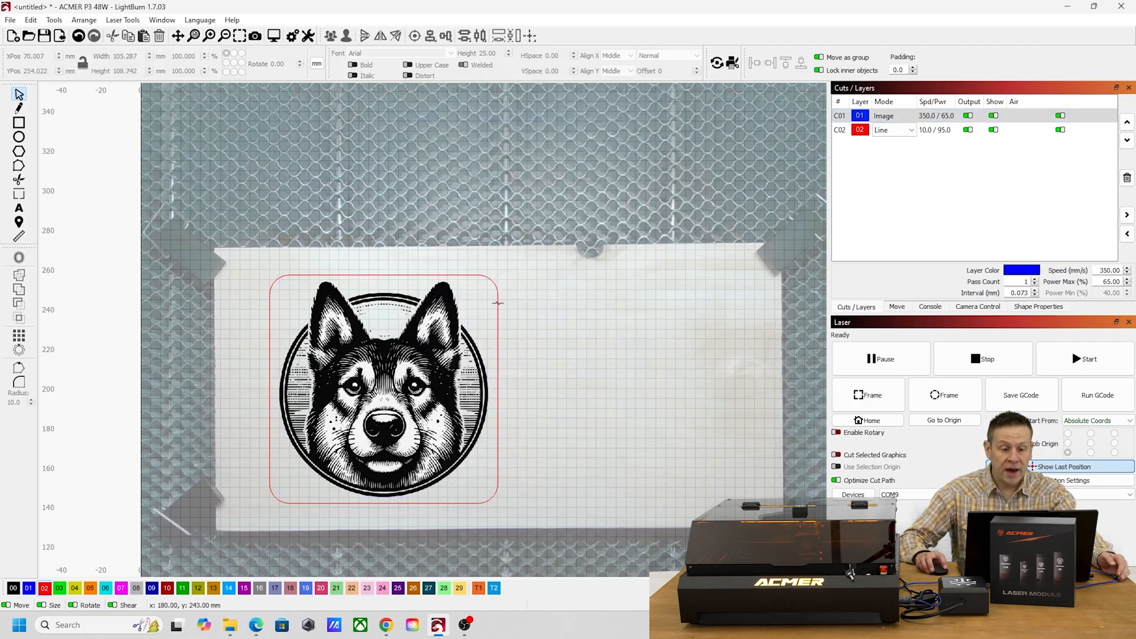
pyautogui.moveTo(406, 516)
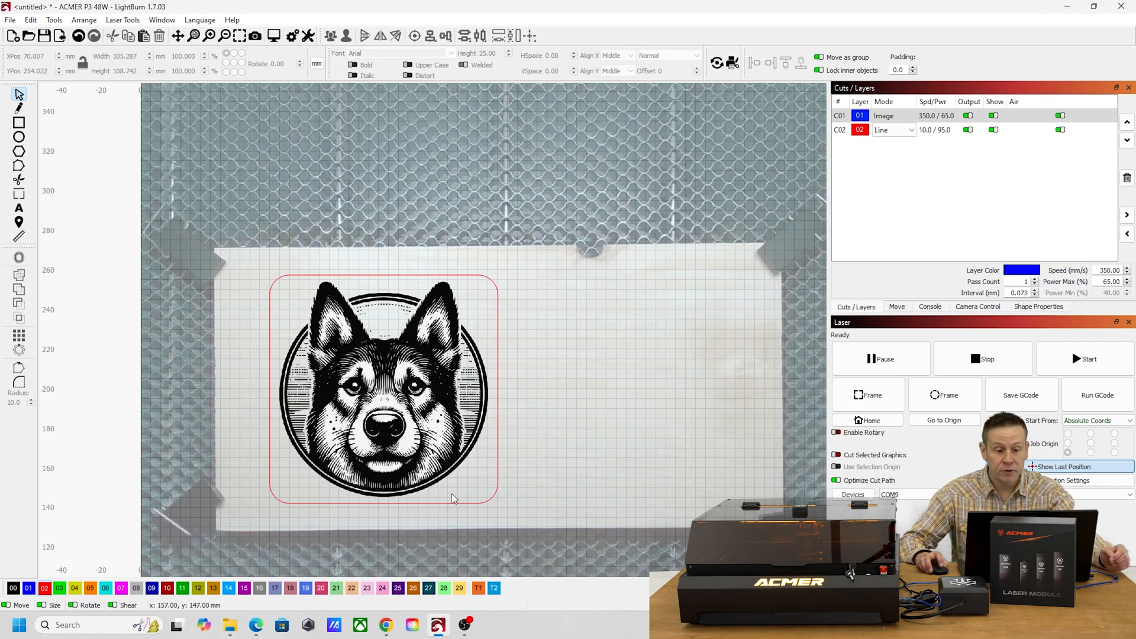
pyautogui.doubleClick(880, 130)
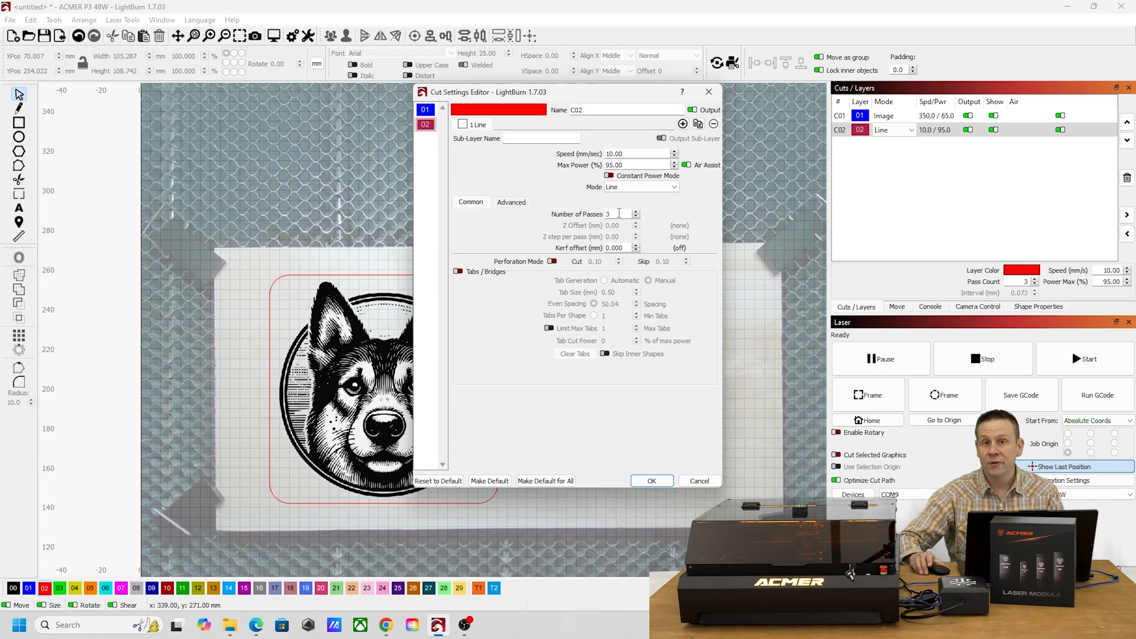
pyautogui.click(651, 481)
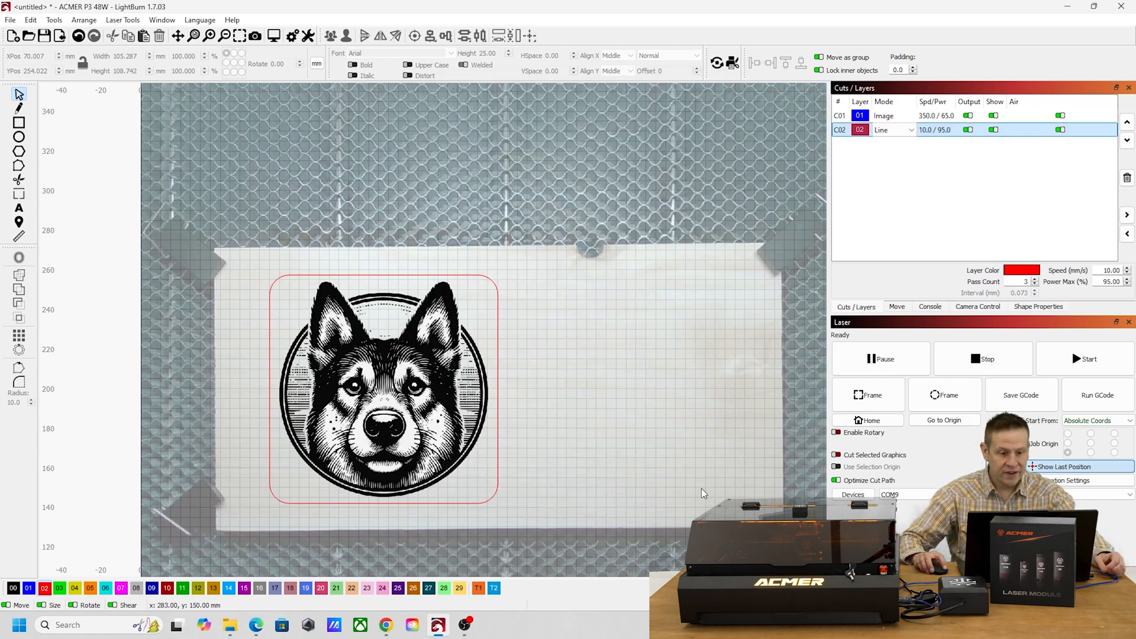